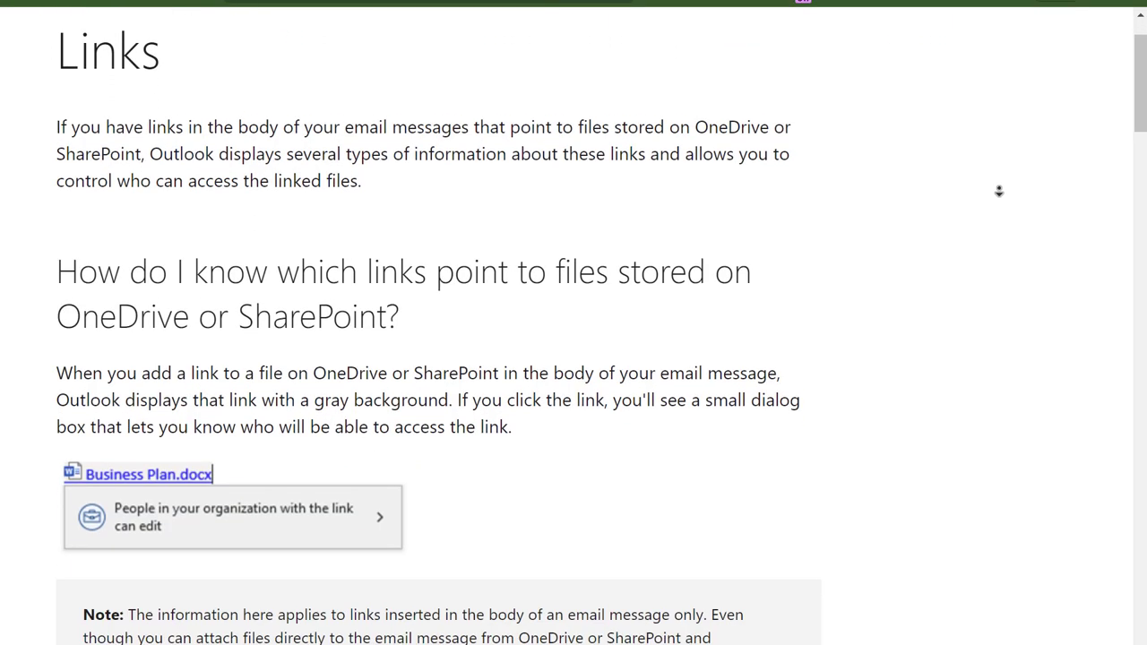
# Send the guest an edit invite for Statement of Work 2023, then open the link's Manage access
pyautogui.scroll(-3)
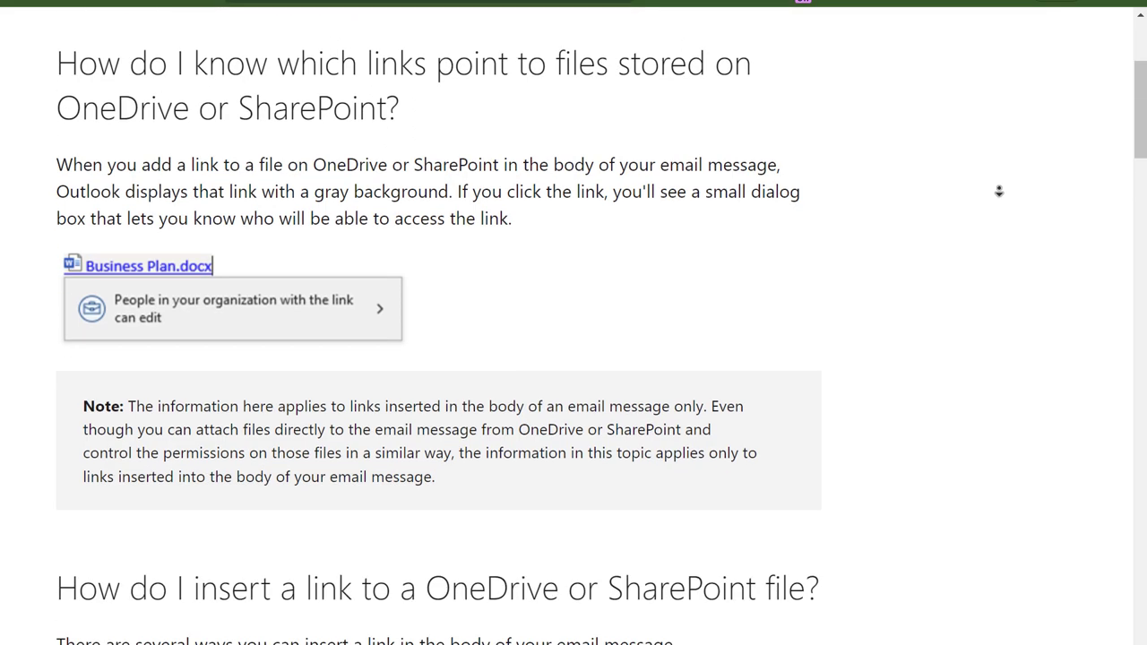
pyautogui.scroll(-3)
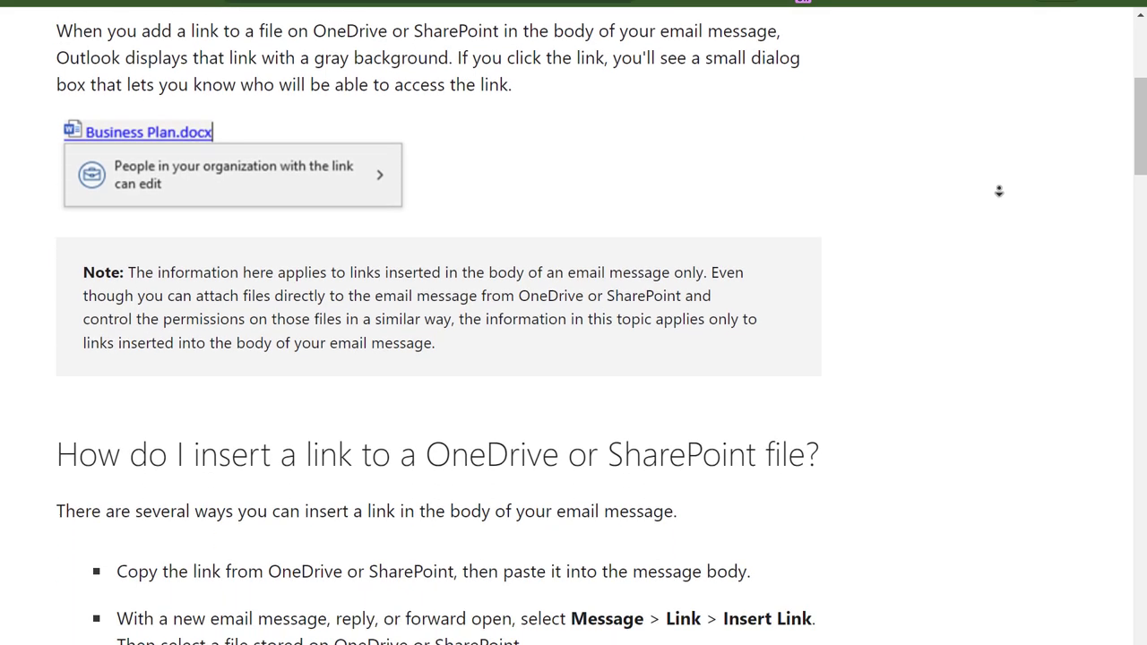
pyautogui.scroll(-3)
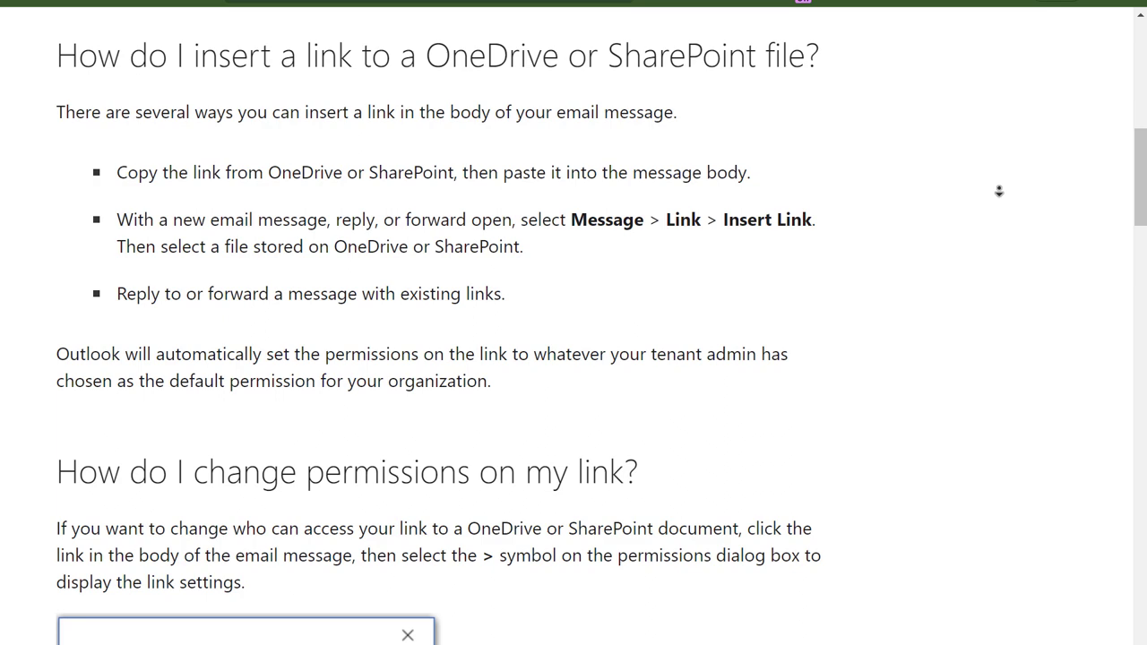
pyautogui.scroll(-3)
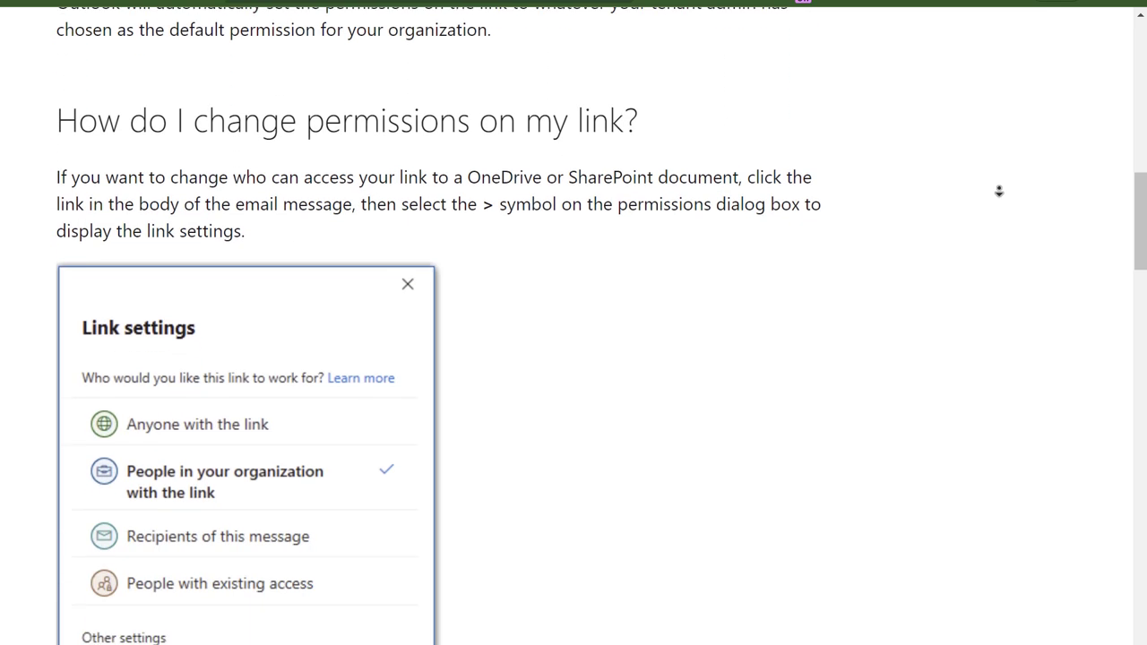
pyautogui.scroll(-3)
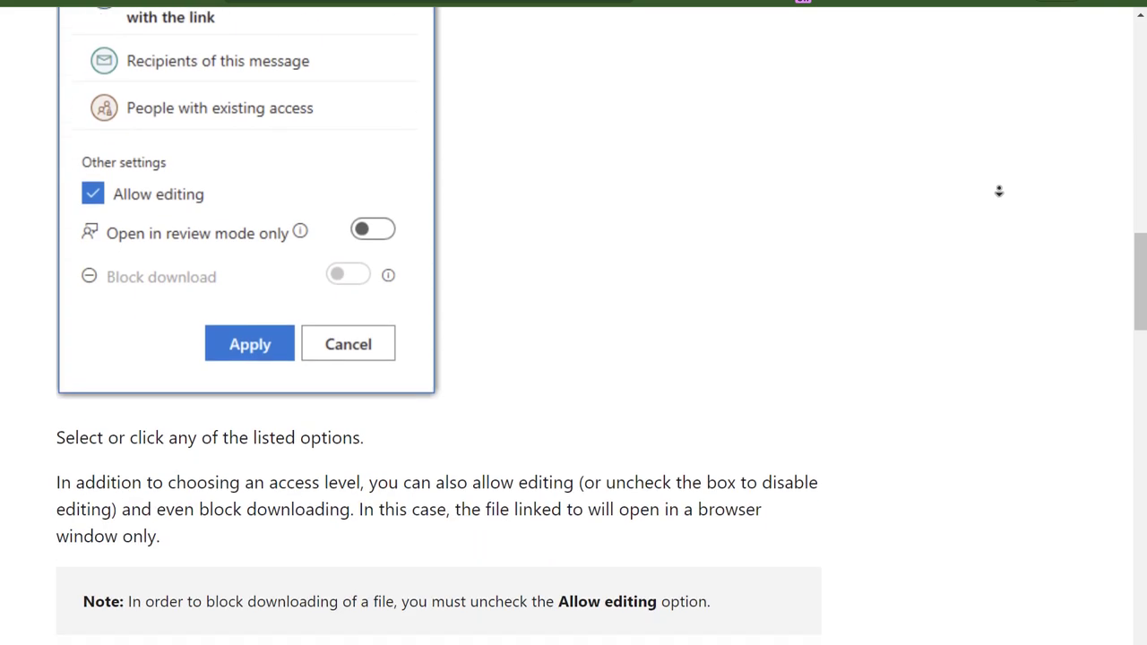
pyautogui.scroll(-3)
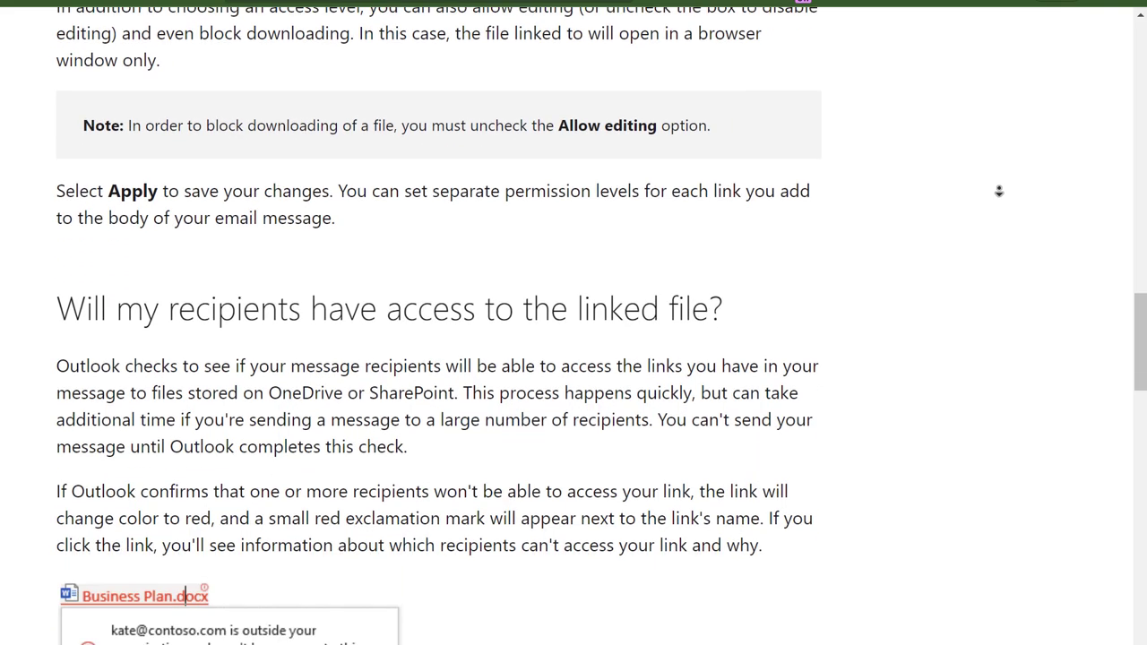
pyautogui.scroll(-3)
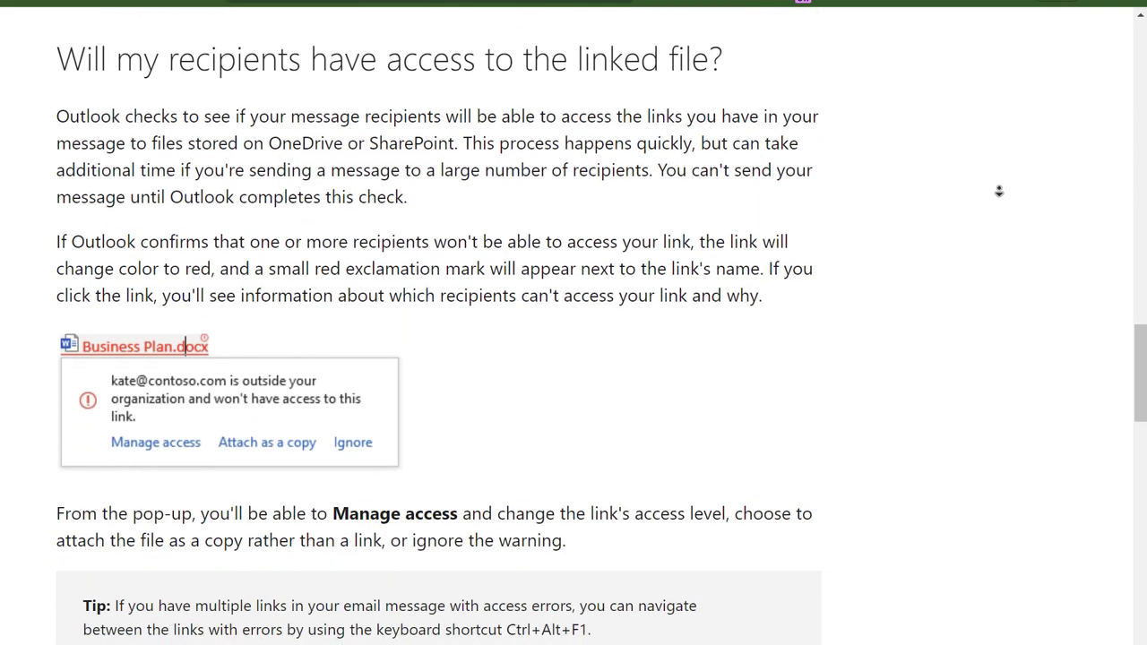
pyautogui.scroll(-3)
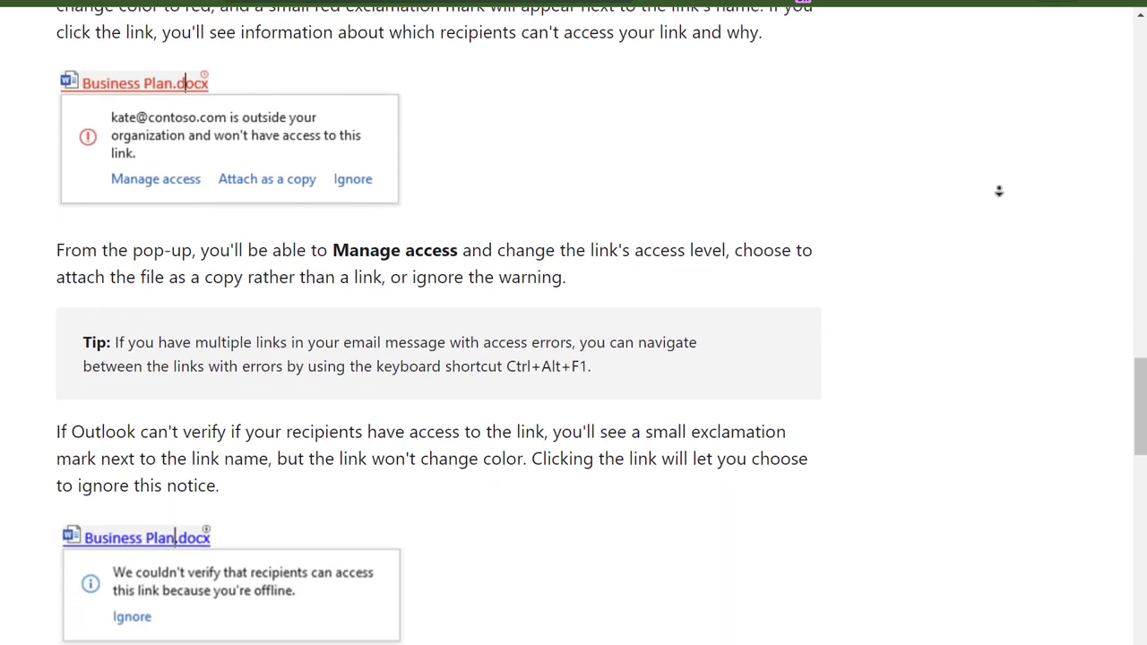
pyautogui.scroll(-3)
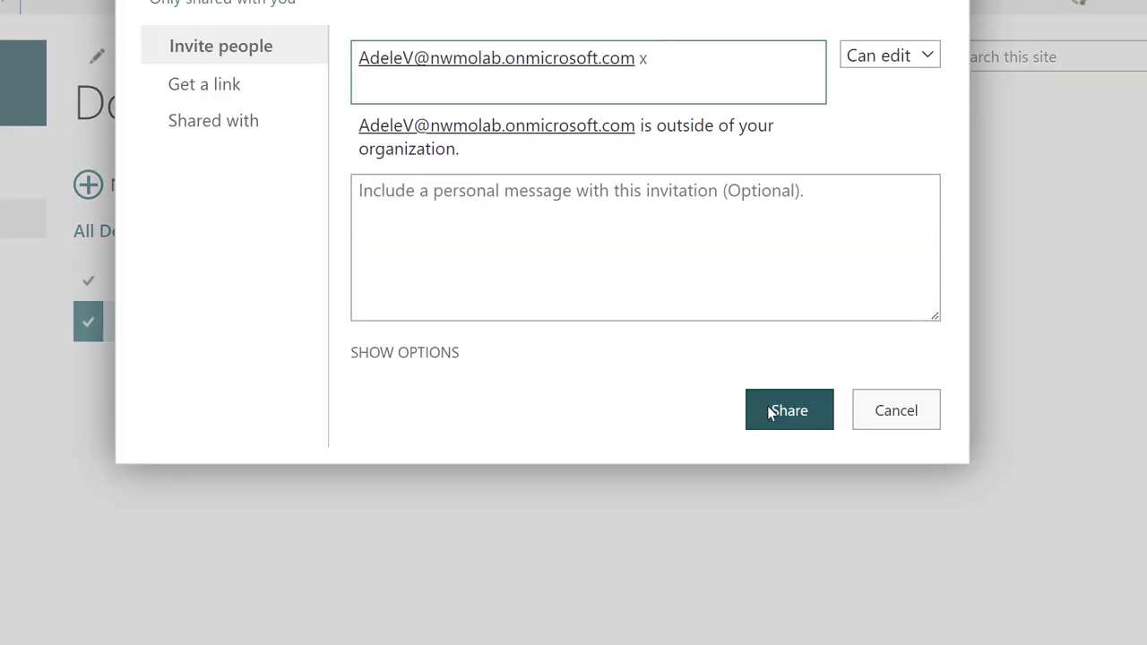
pyautogui.click(788, 410)
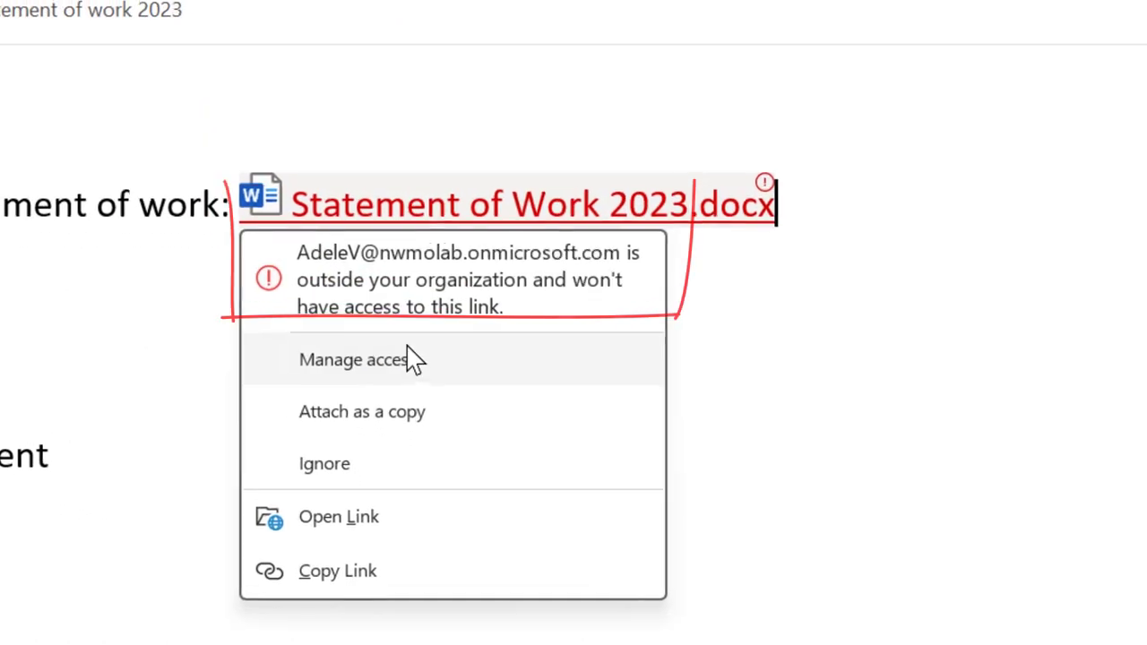
pyautogui.click(354, 359)
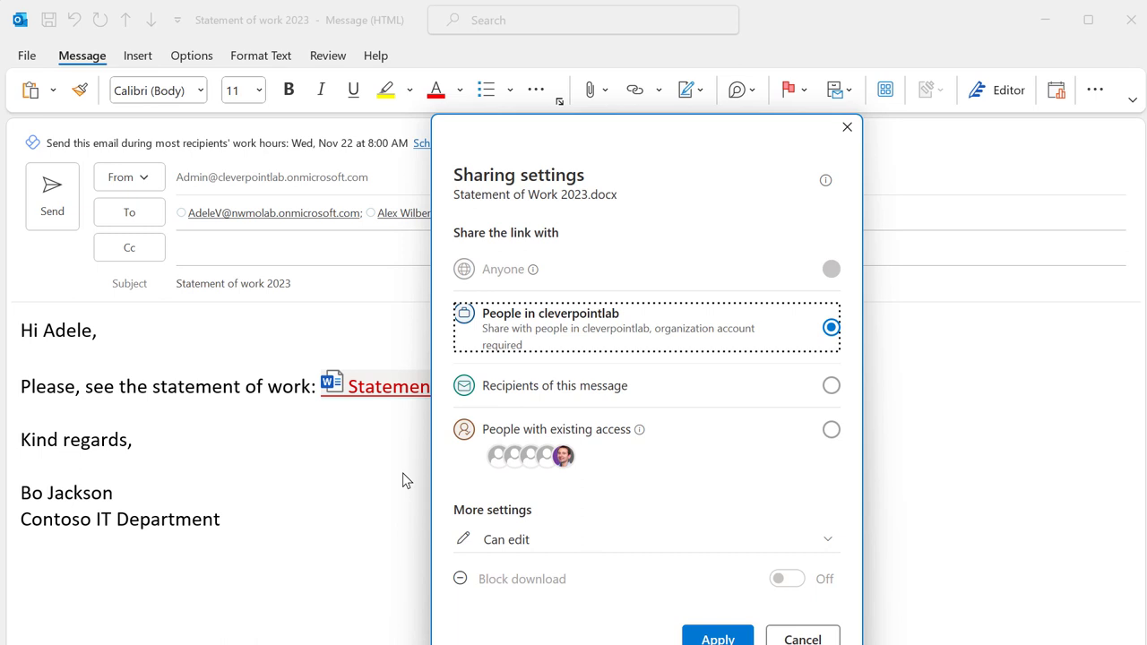
pyautogui.moveTo(626, 433)
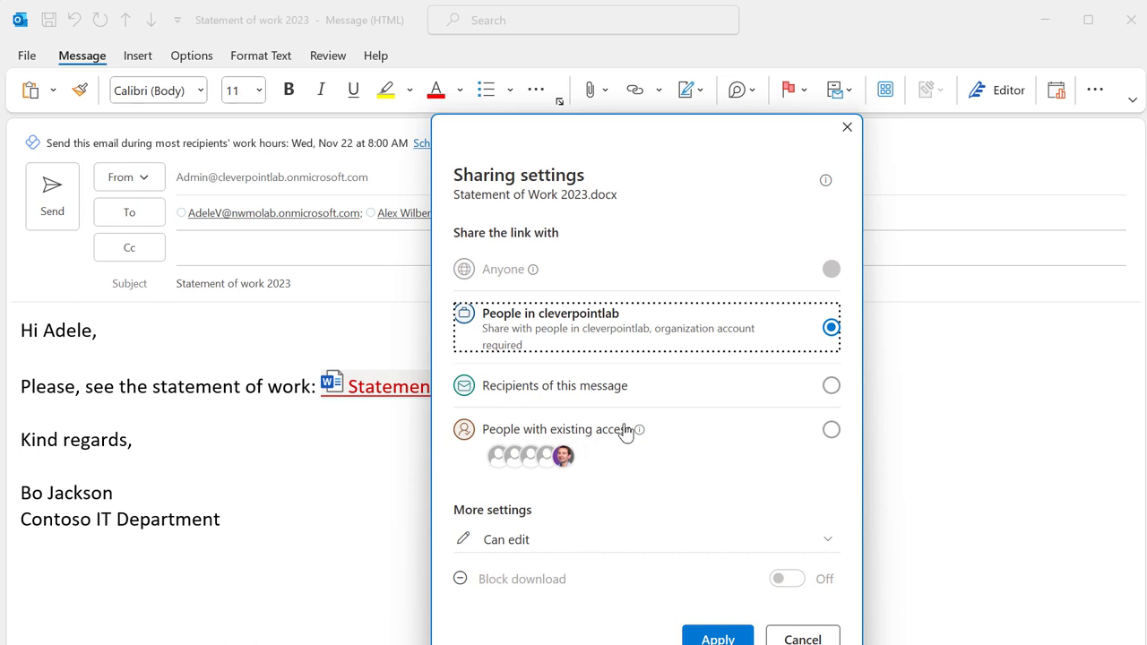
# Restrict the Statement of Work 2023 link to 'Recipients of this message' and apply it
pyautogui.click(829, 385)
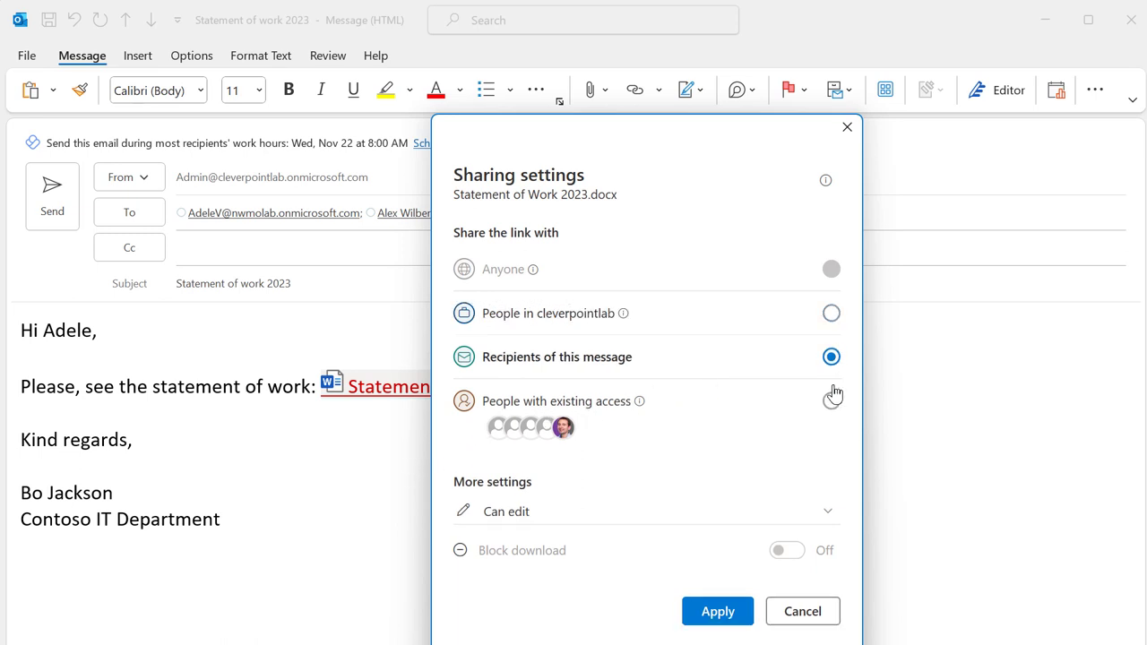
pyautogui.moveTo(775, 478)
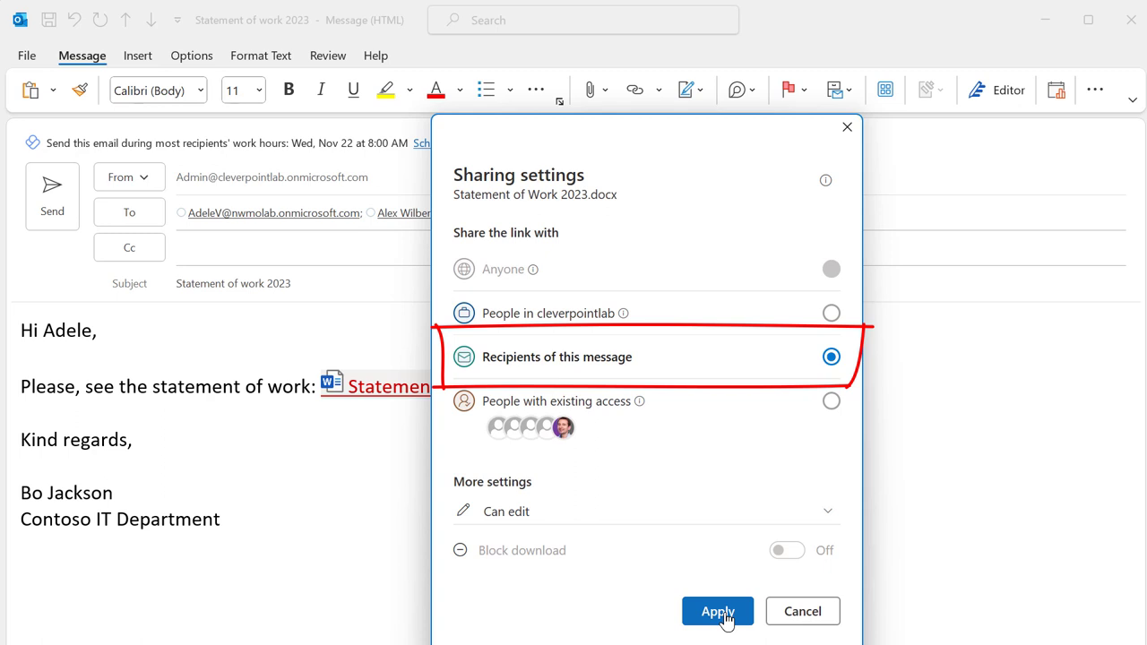
pyautogui.click(717, 611)
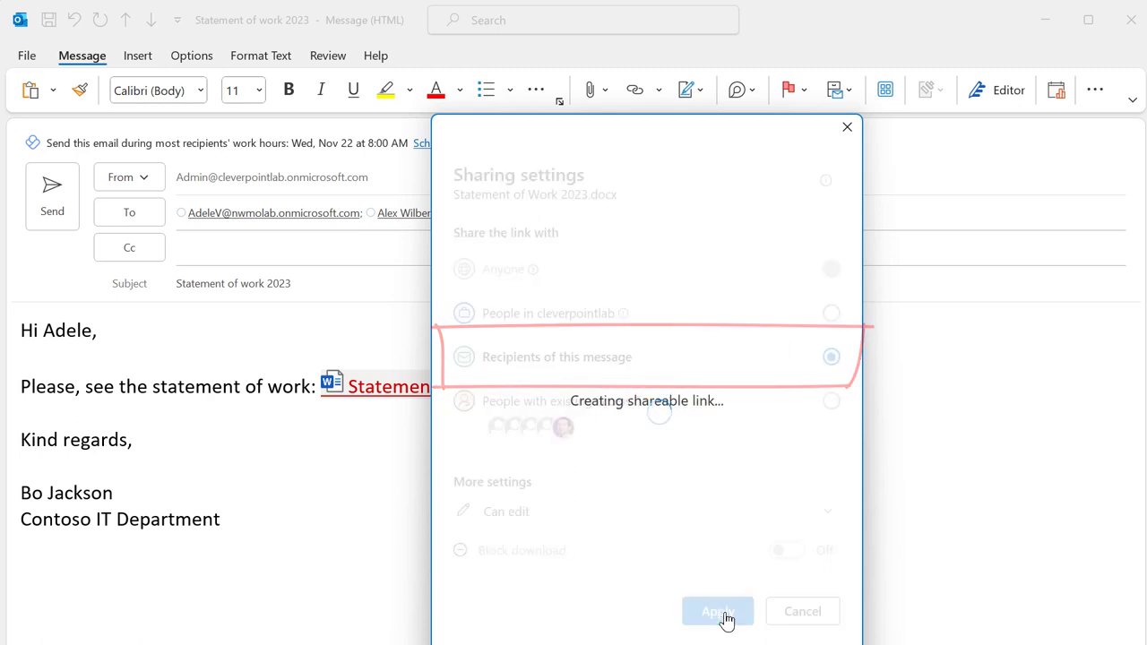
# View the Statement of Work 2023.docx link permissions showing message recipients can edit
pyautogui.click(718, 611)
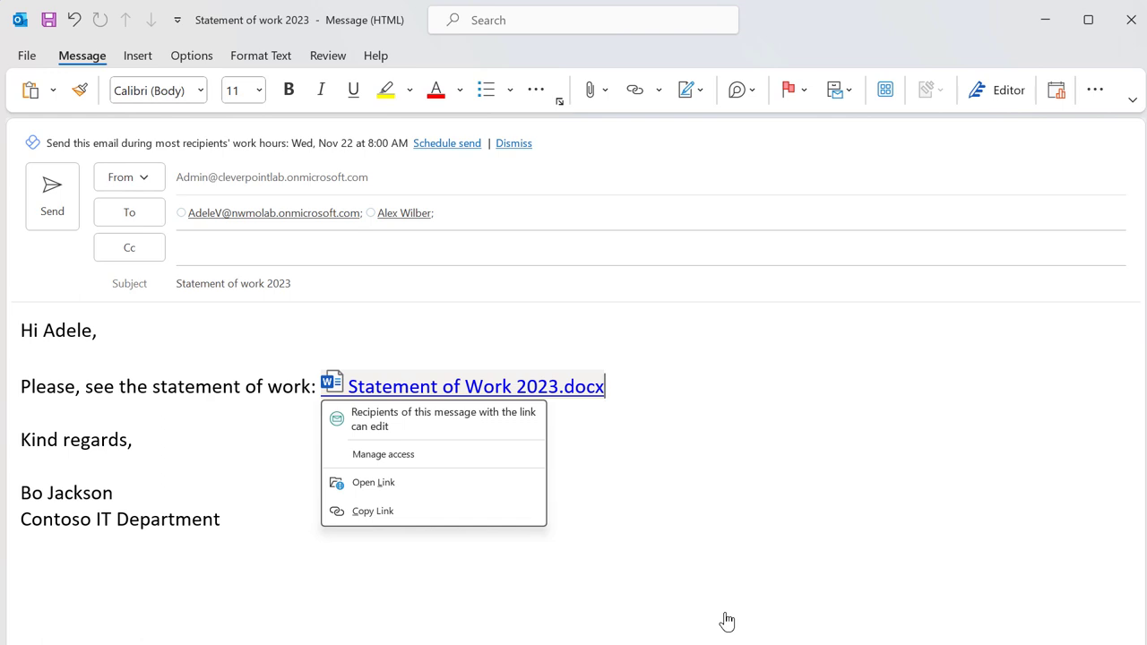
pyautogui.moveTo(734, 528)
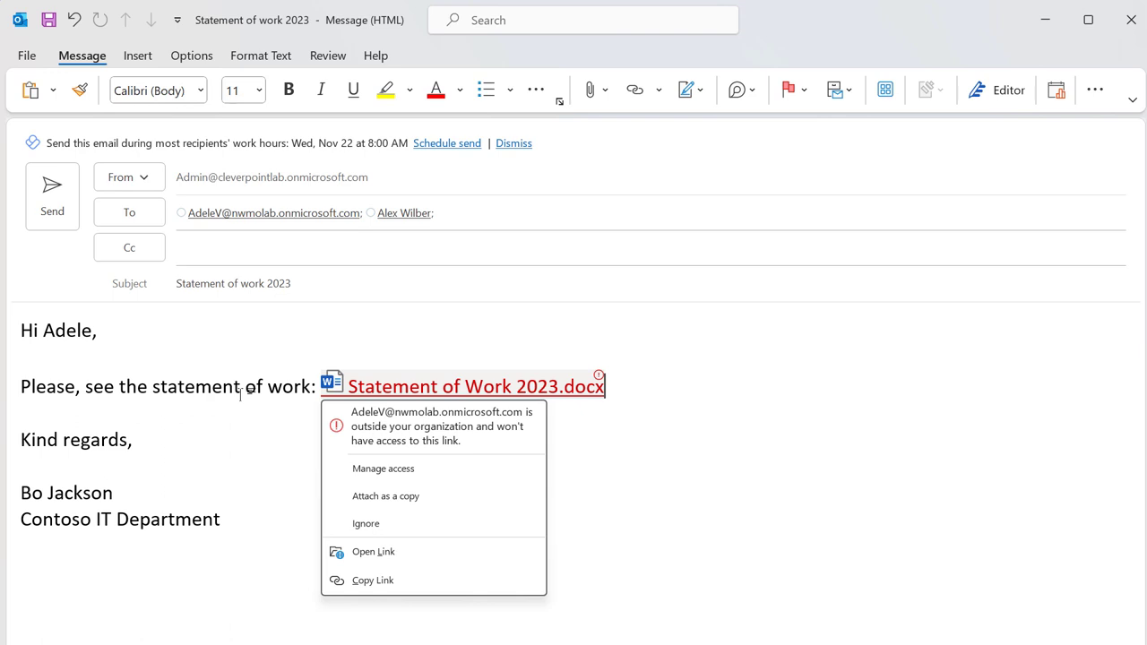
pyautogui.moveTo(394, 402)
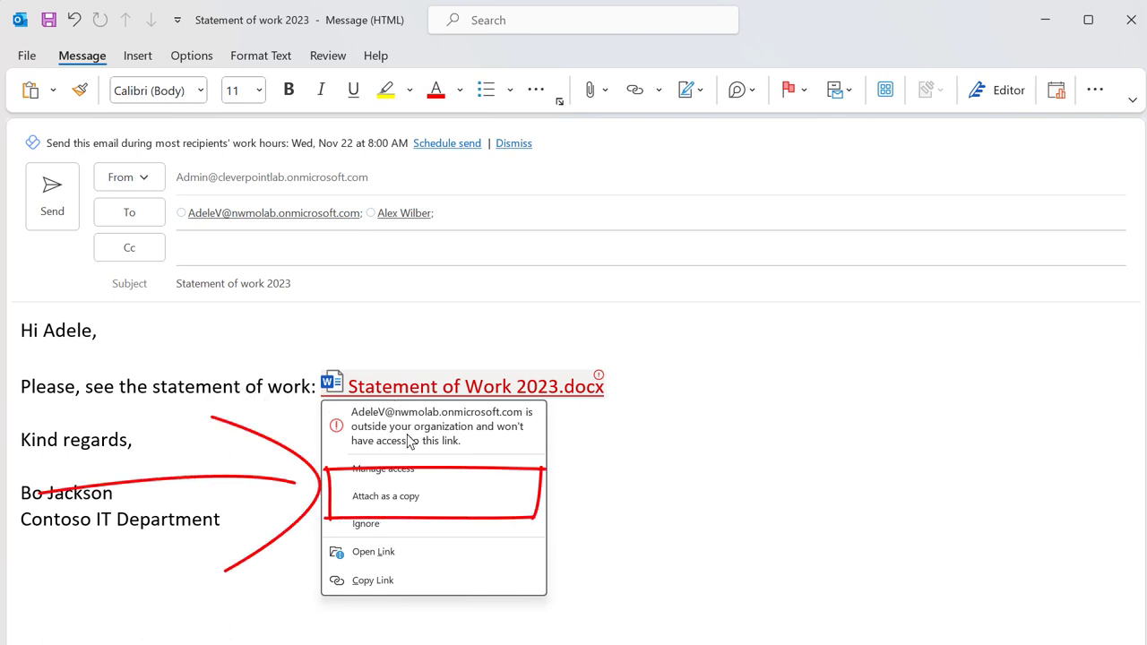
pyautogui.moveTo(404, 477)
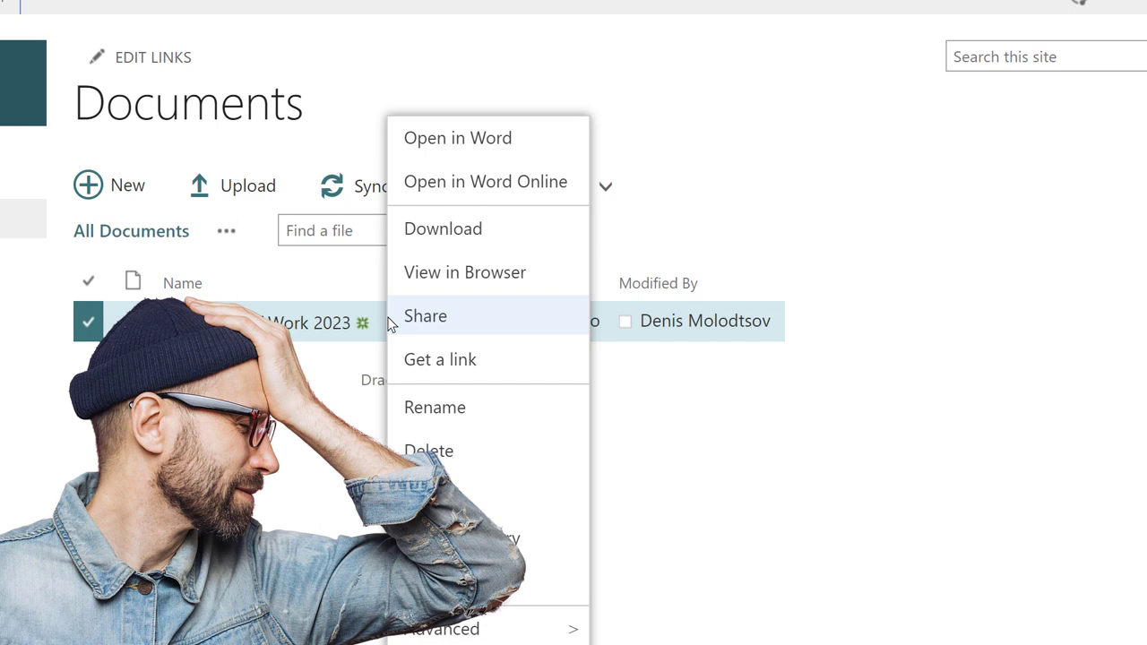
# Share Statement of Work 2023 with the external guest address, keeping Can edit
pyautogui.click(426, 315)
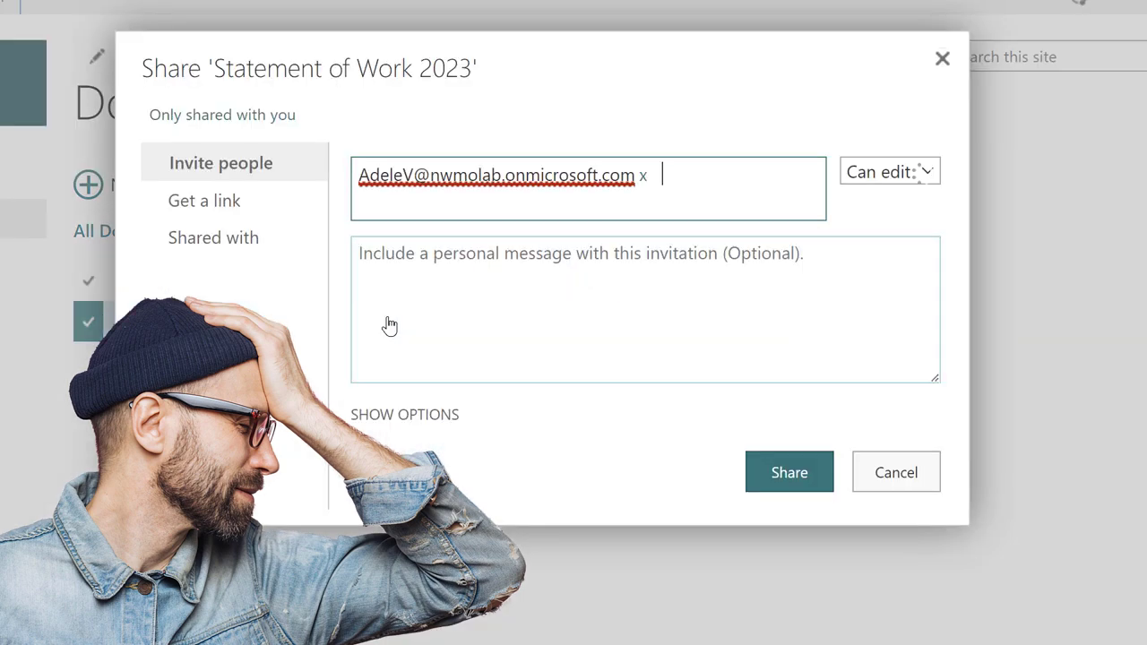
pyautogui.click(788, 473)
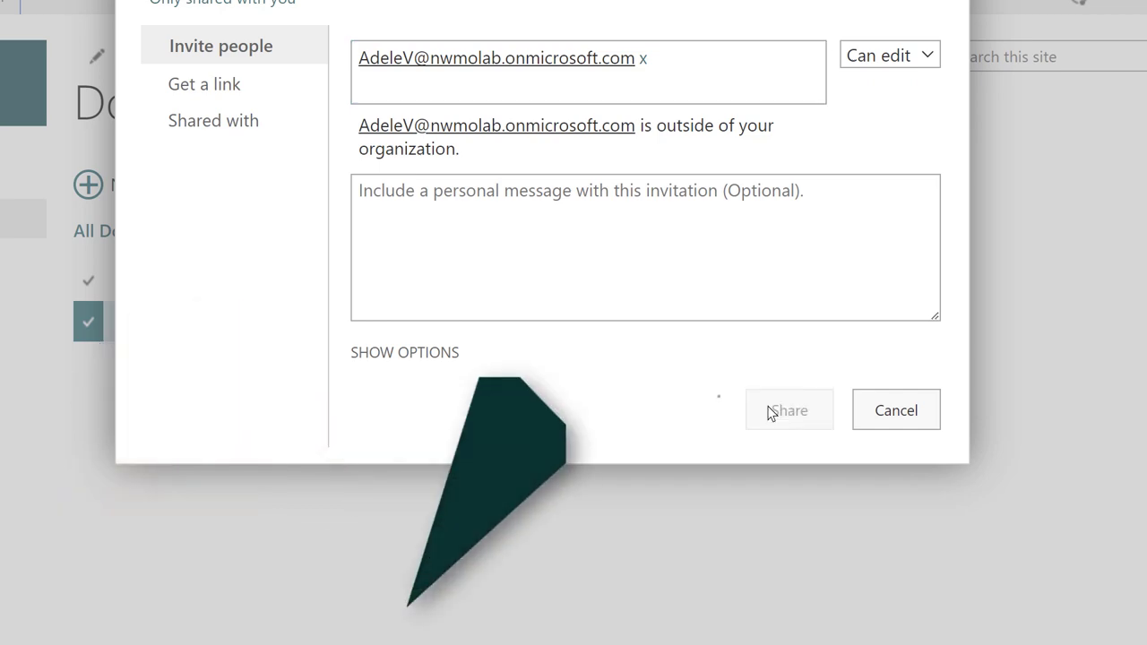